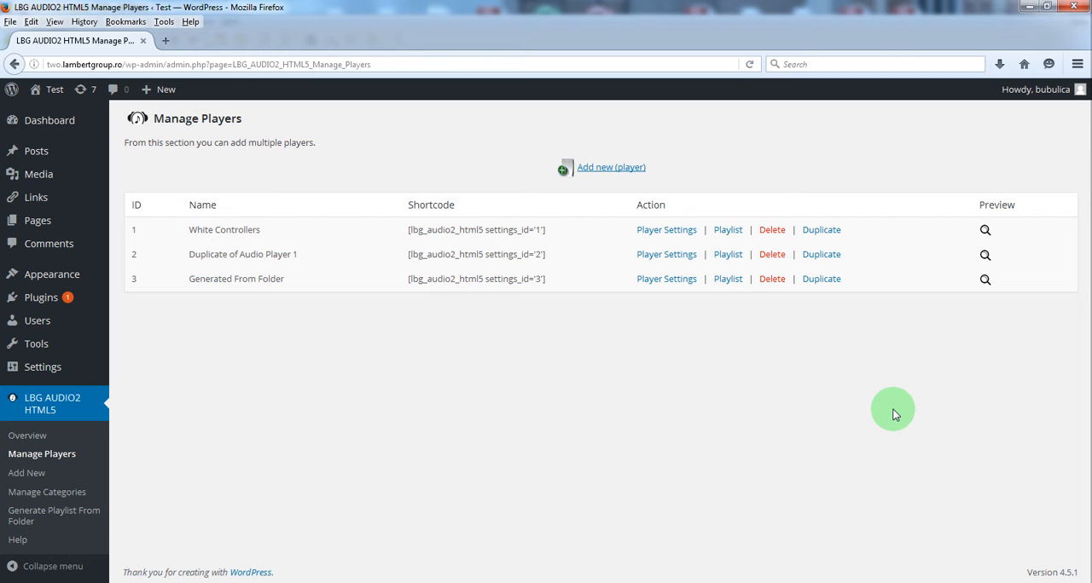
mouse_move(259, 307)
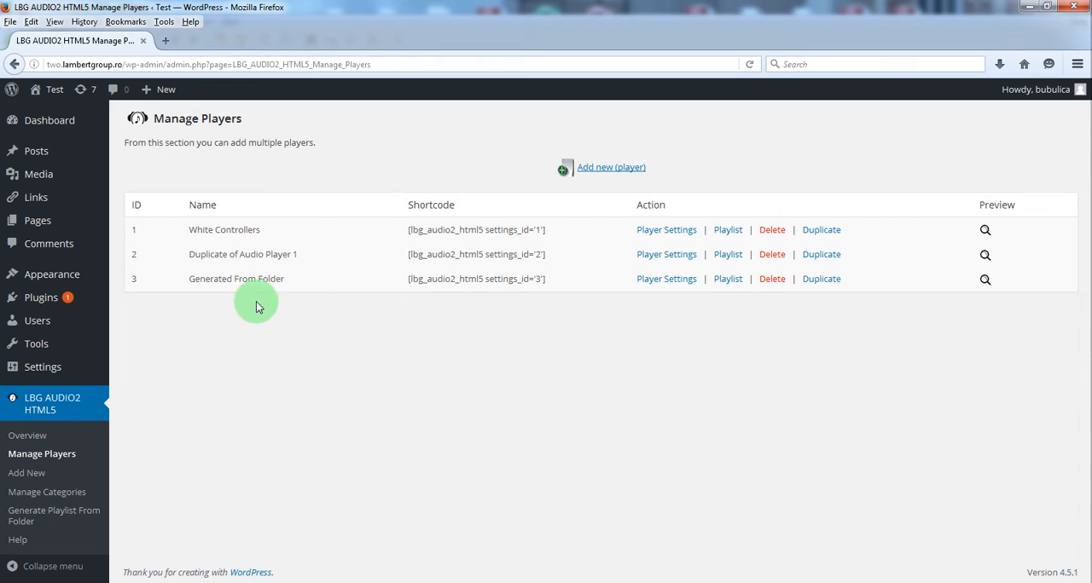
mouse_move(635, 365)
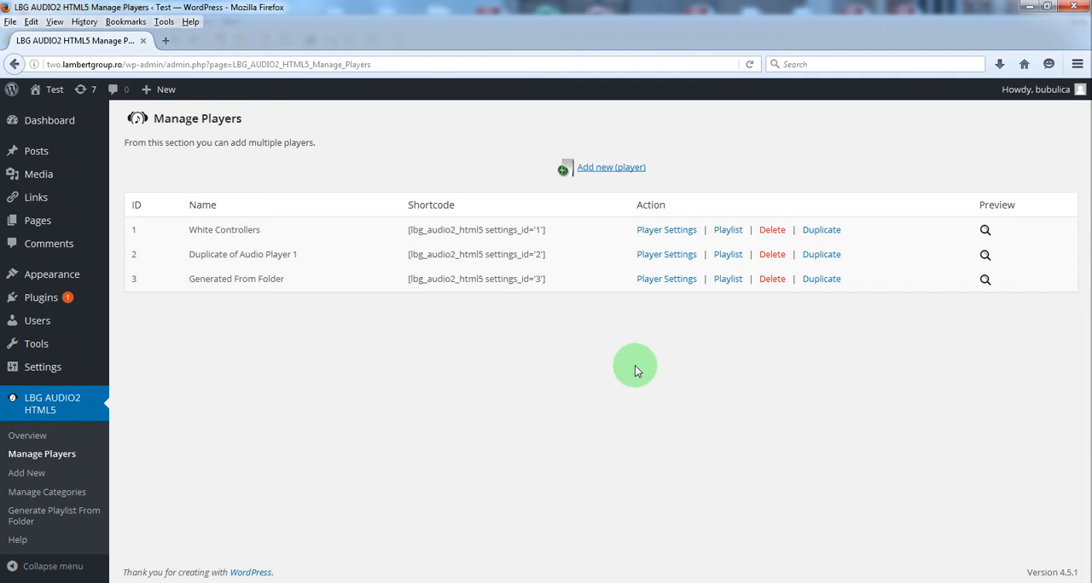
- View the empty playlist of the Generated From Folder player (ID 3) from Manage Players
left_click(726, 279)
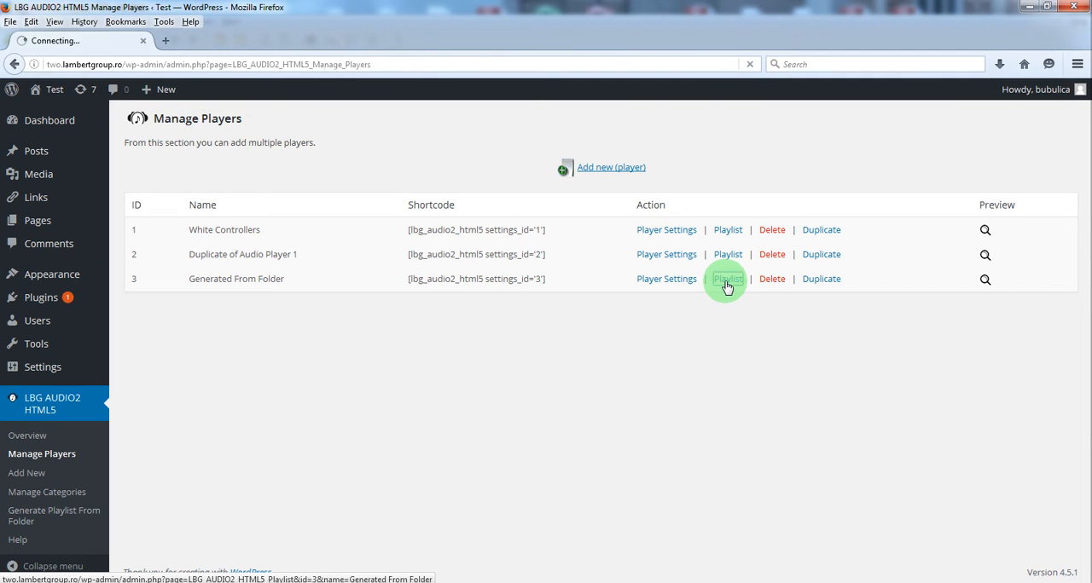
left_click(727, 280)
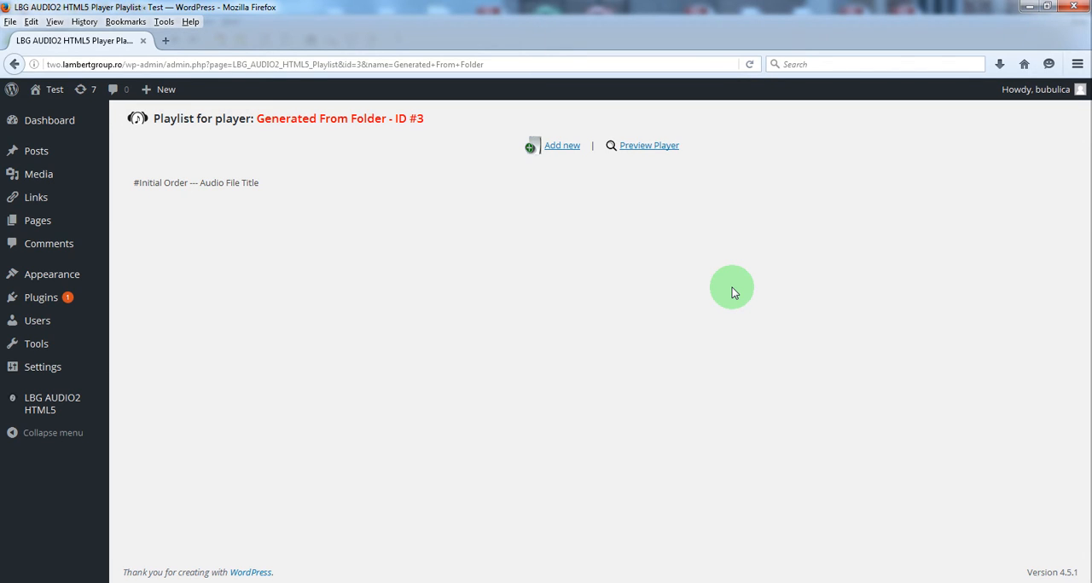
mouse_move(396, 300)
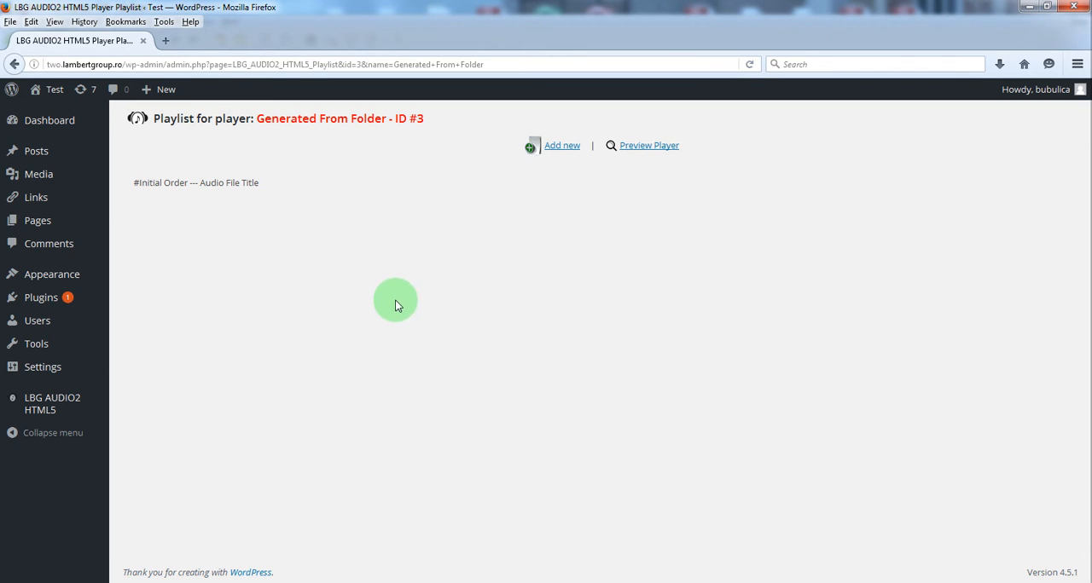
mouse_move(420, 313)
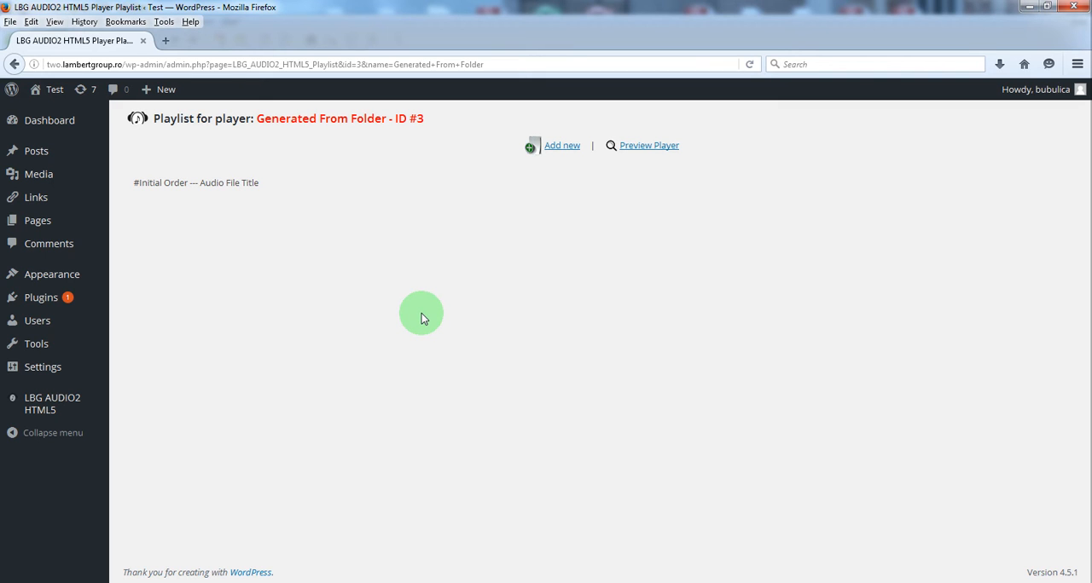
mouse_move(326, 582)
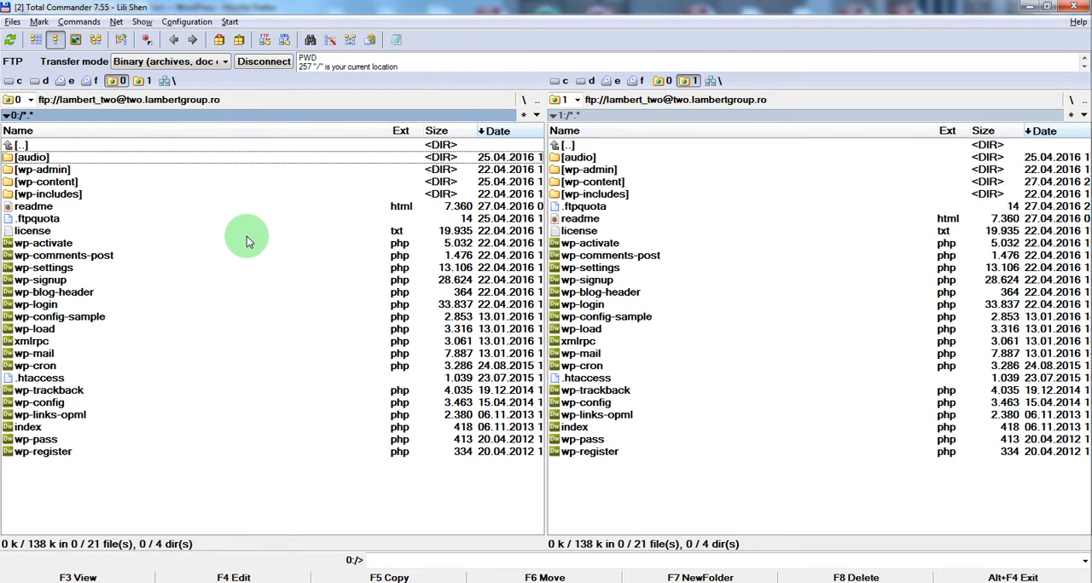
- Inspect the site's audio folder over FTP, confirming four MP3 files, then return to the root
left_click(31, 157)
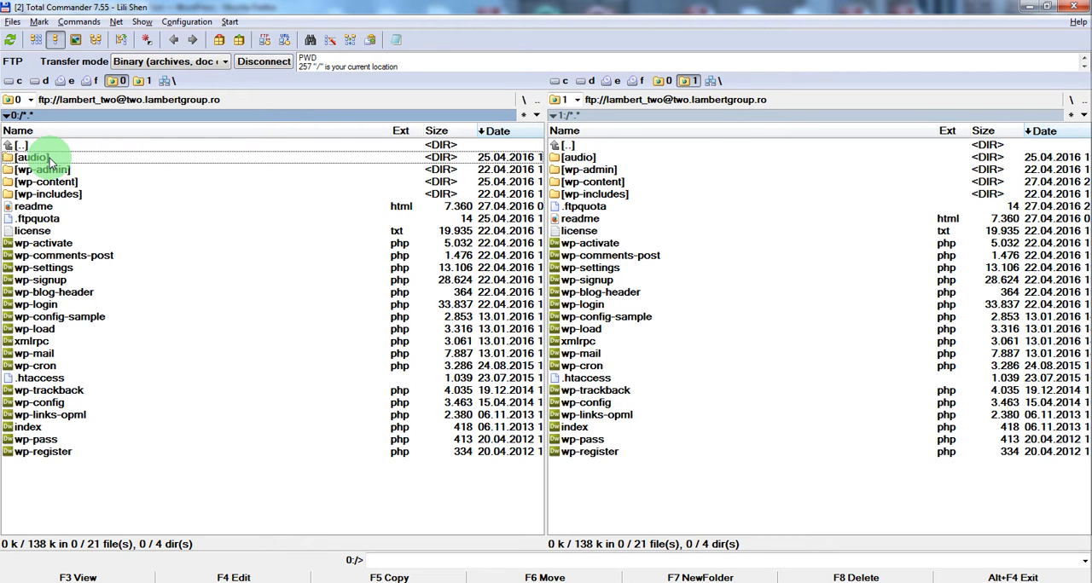
double_click(33, 157)
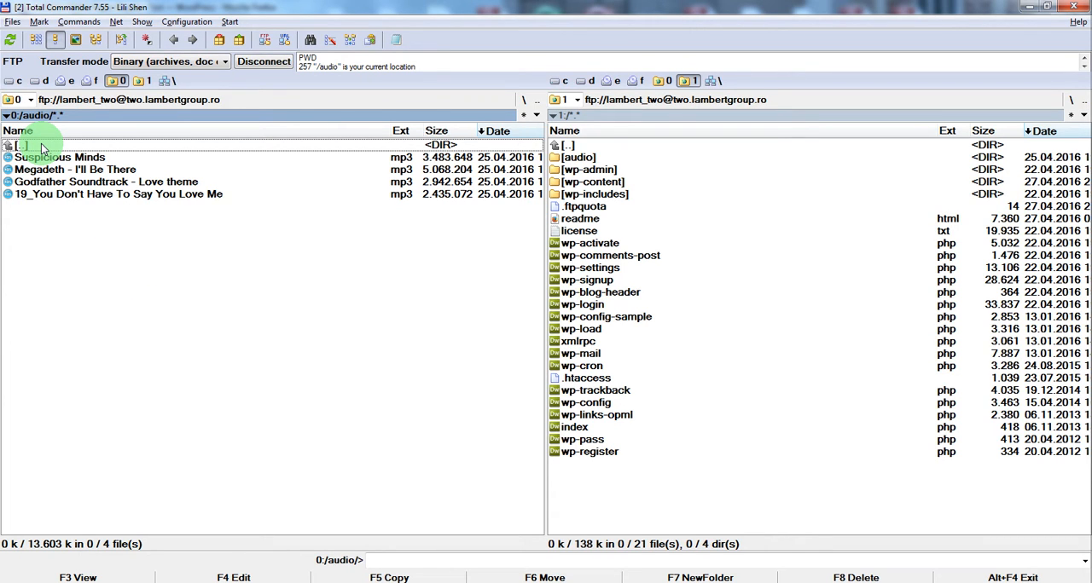
double_click(20, 145)
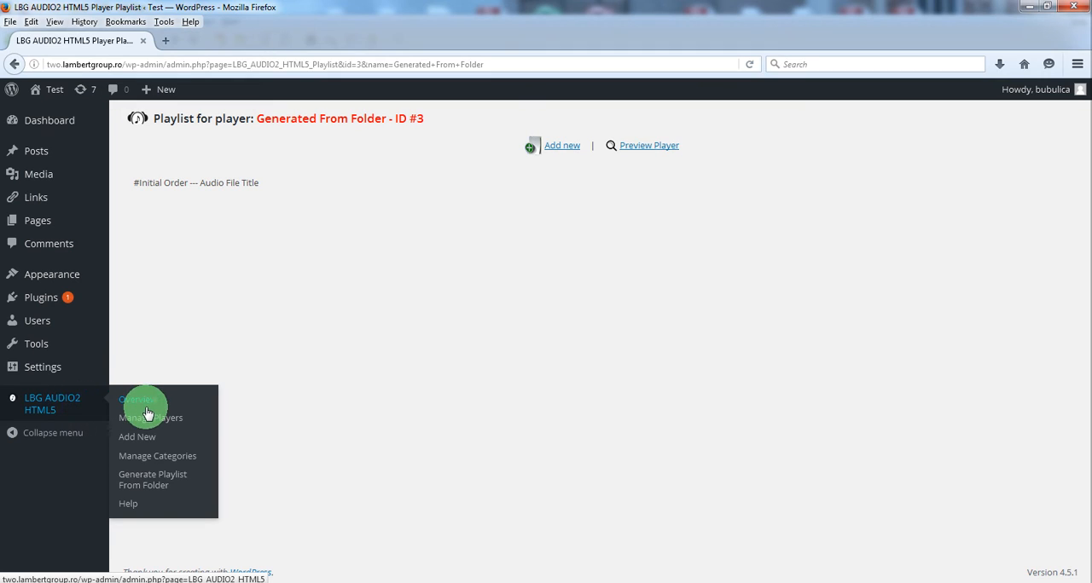
mouse_move(157, 479)
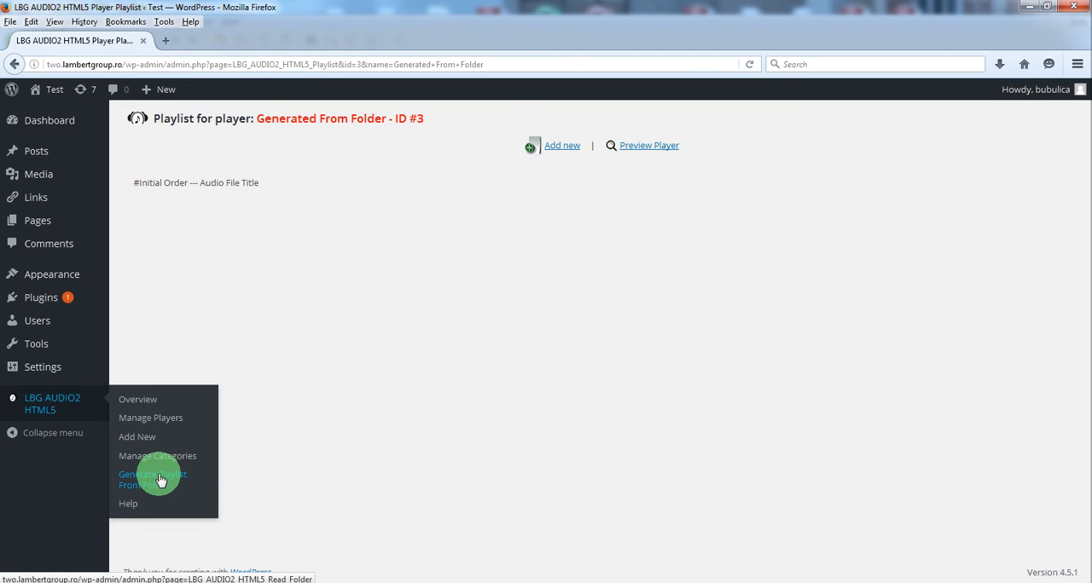
- Start Generate Playlist From Folder with player Generated From Folder and all default categories
left_click(151, 480)
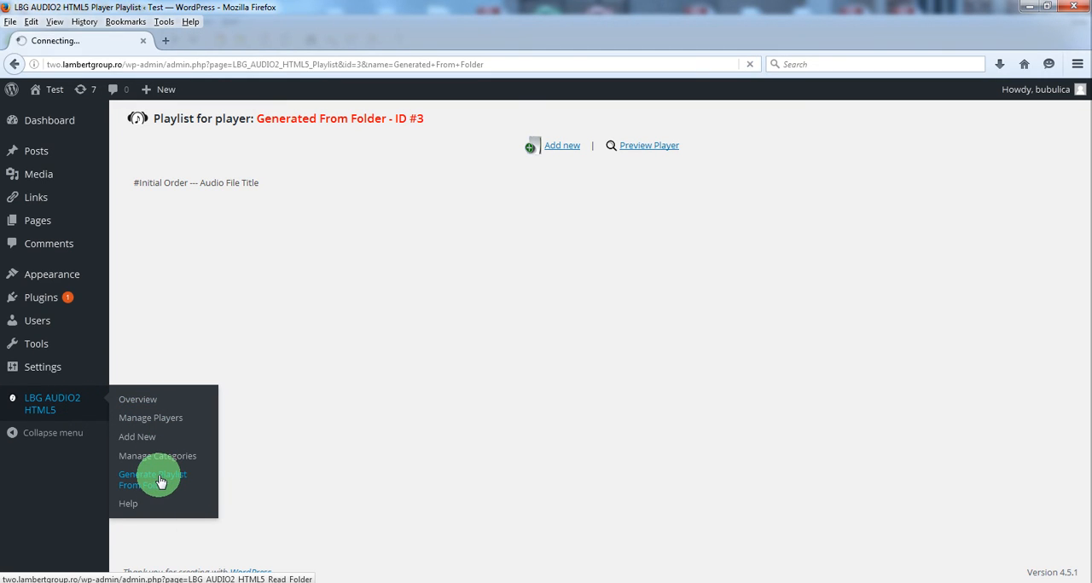
left_click(152, 479)
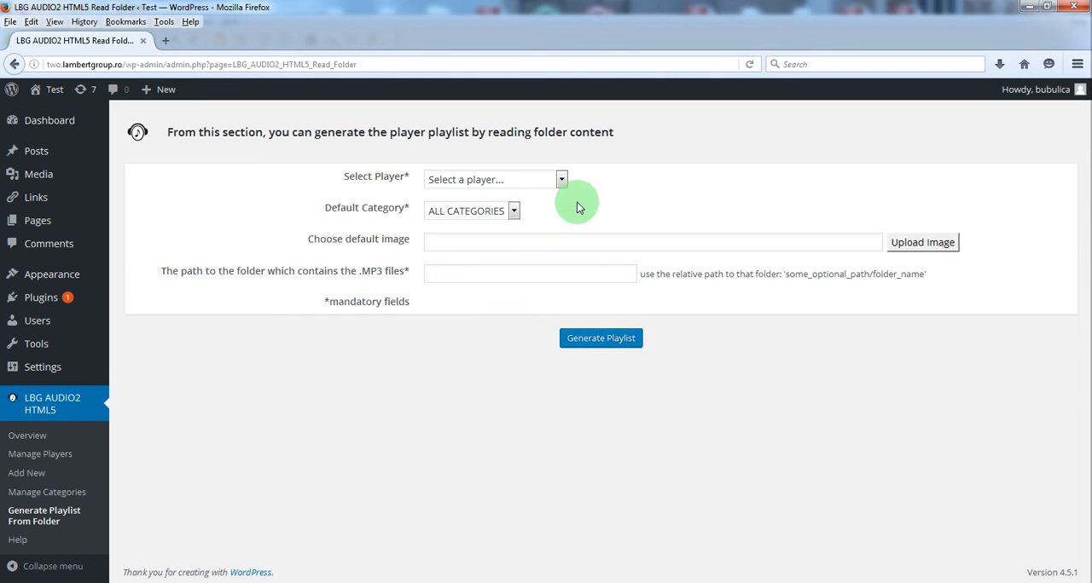
left_click(562, 180)
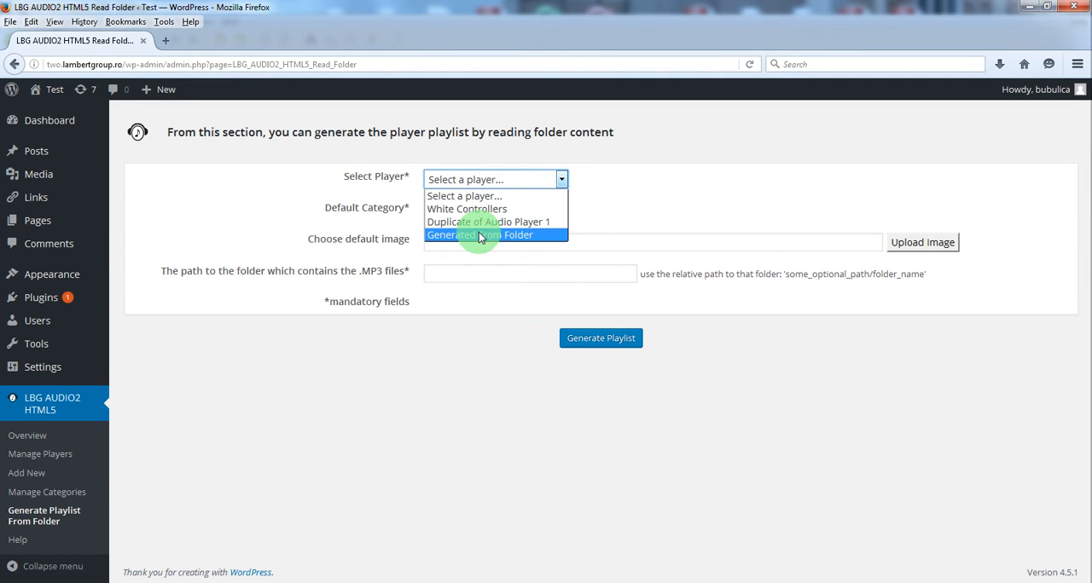
left_click(478, 236)
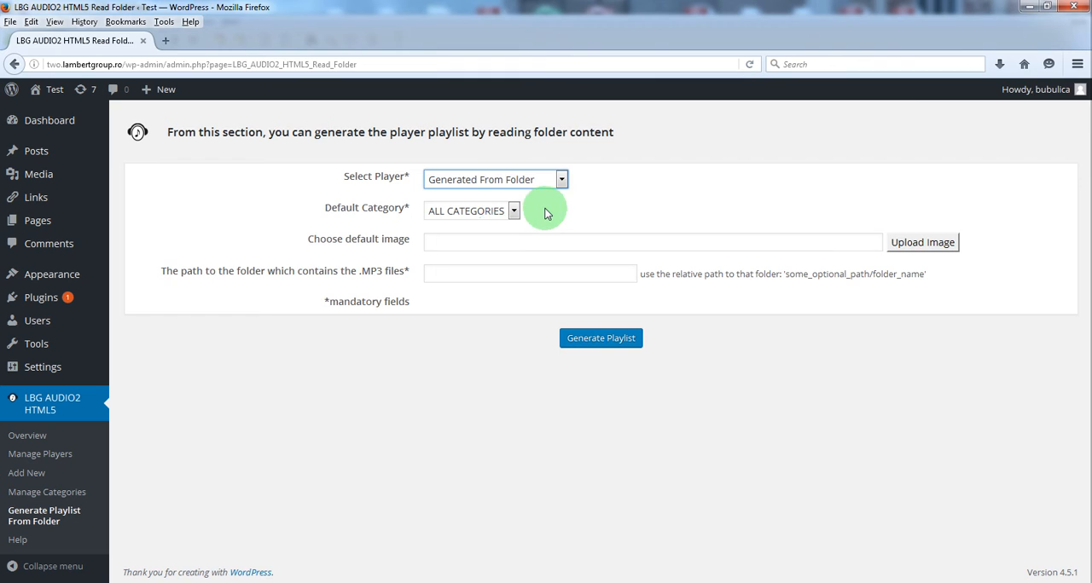
left_click(512, 211)
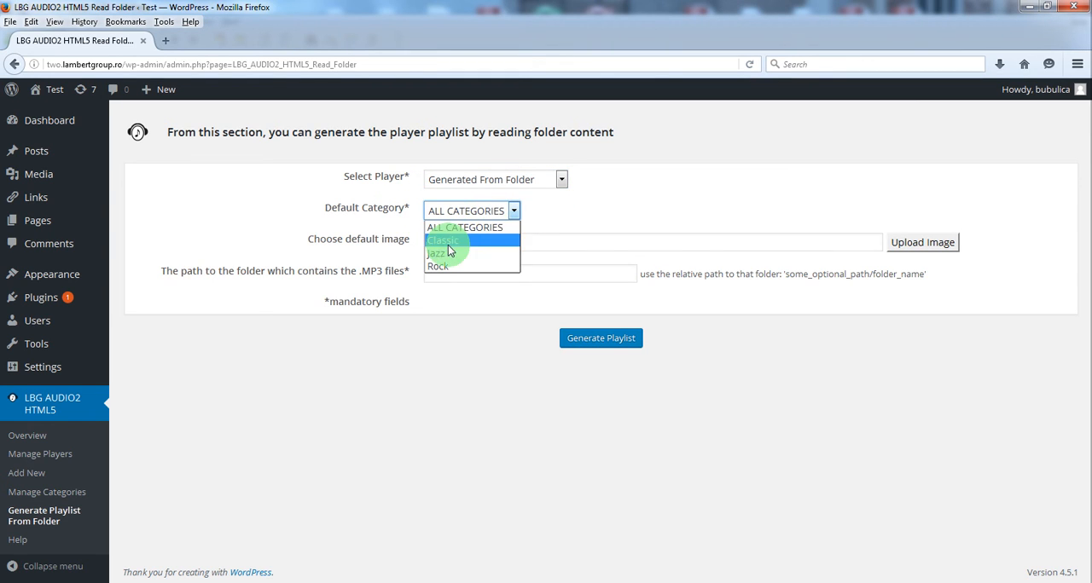
mouse_move(563, 212)
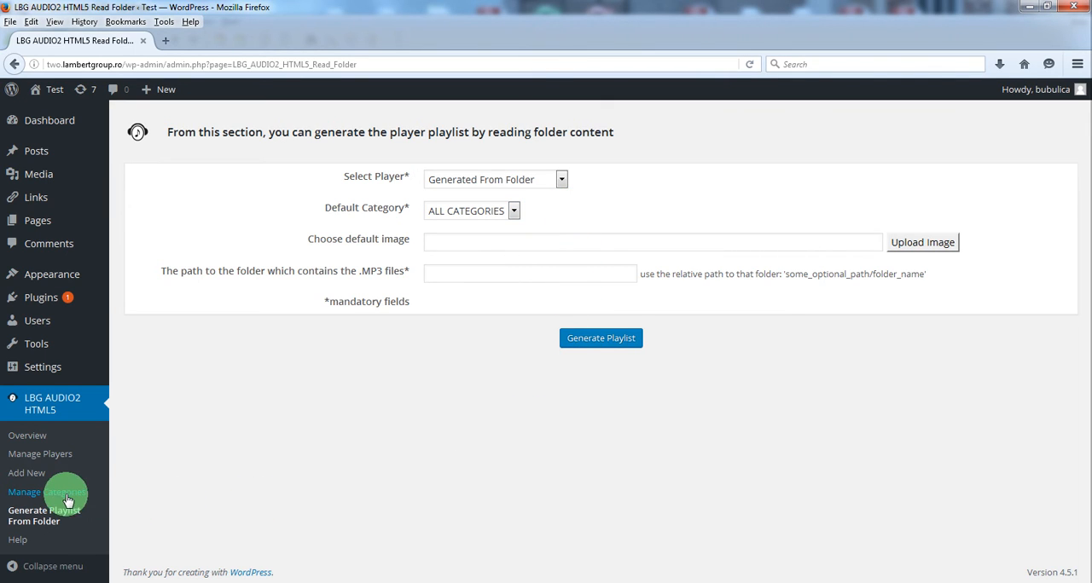
mouse_move(133, 493)
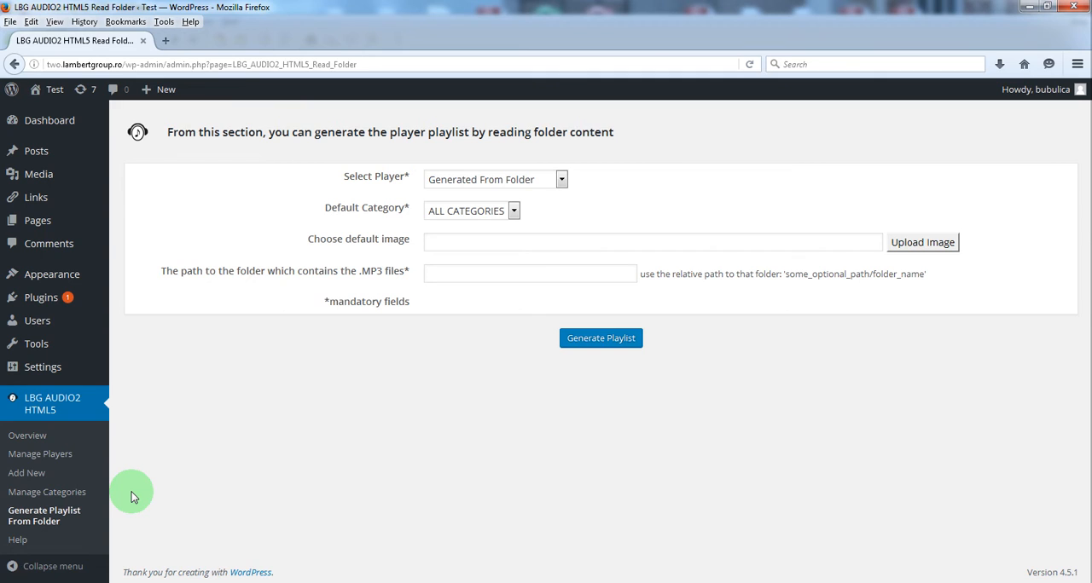
mouse_move(48, 491)
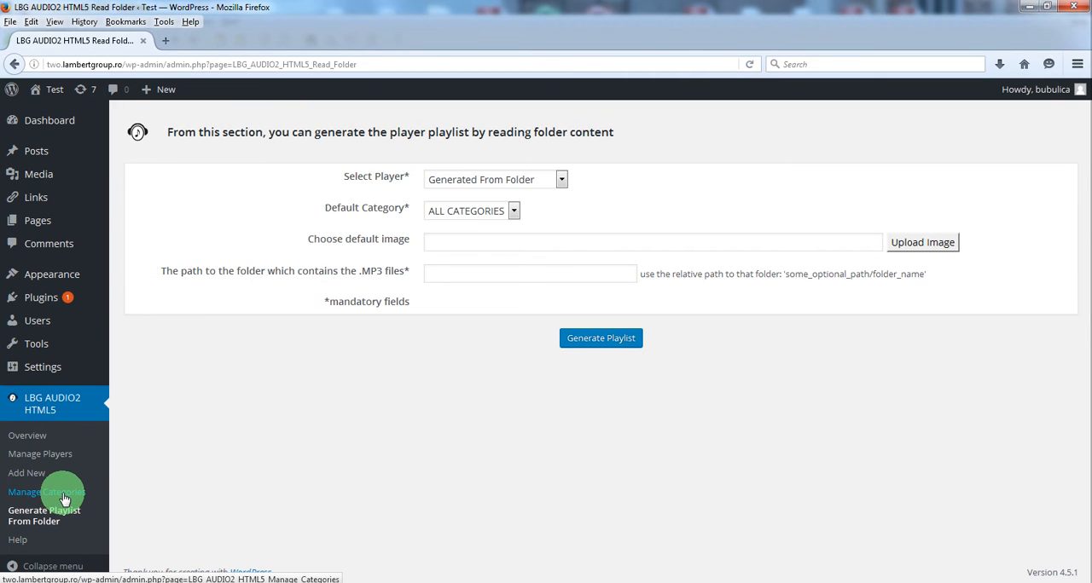
mouse_move(471, 245)
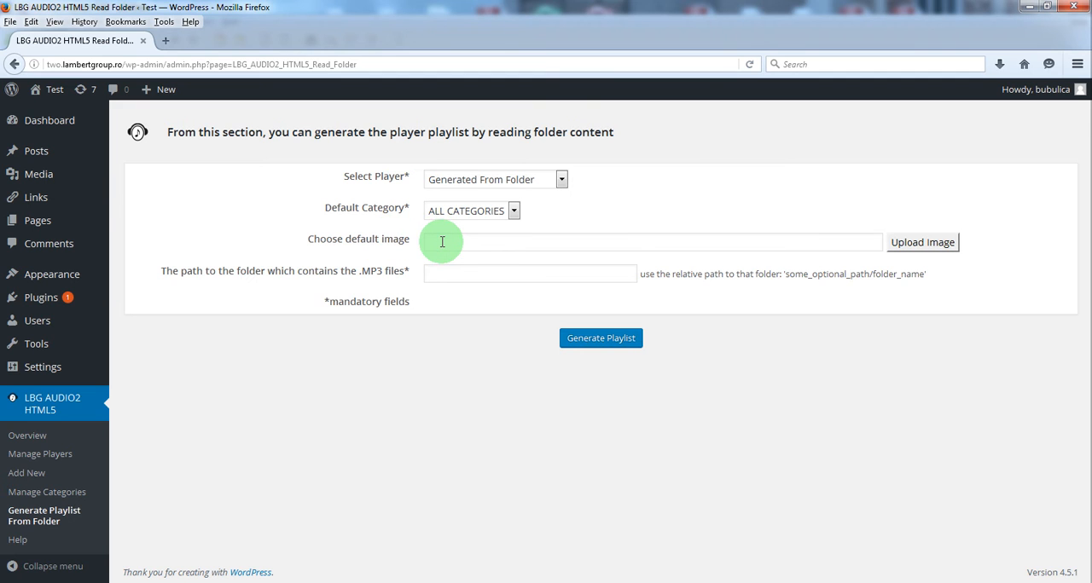
mouse_move(923, 242)
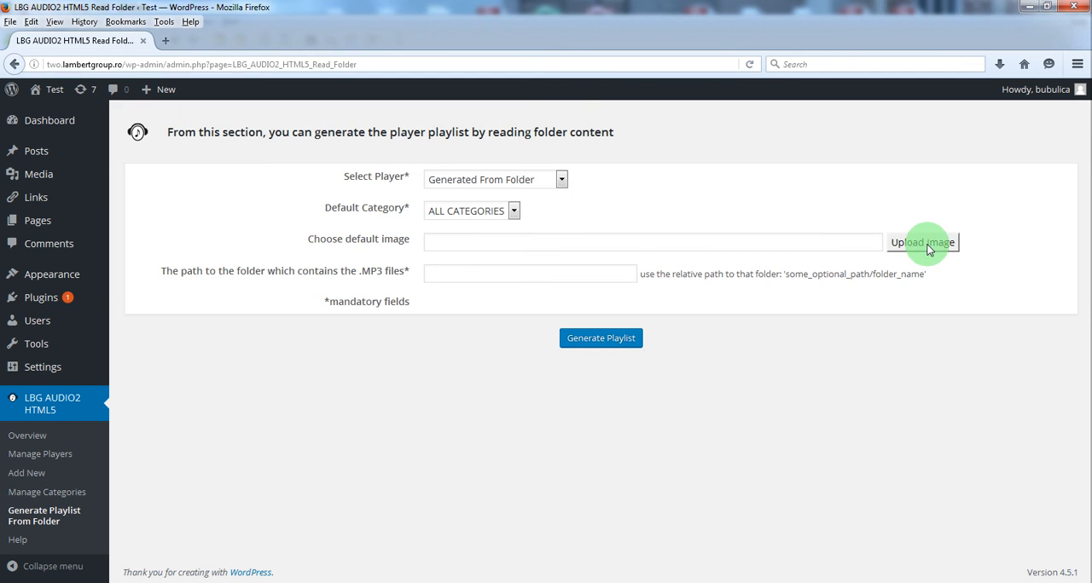
- Dismiss the Media Library unchanged and check the audio folder name in Total Commander
left_click(922, 242)
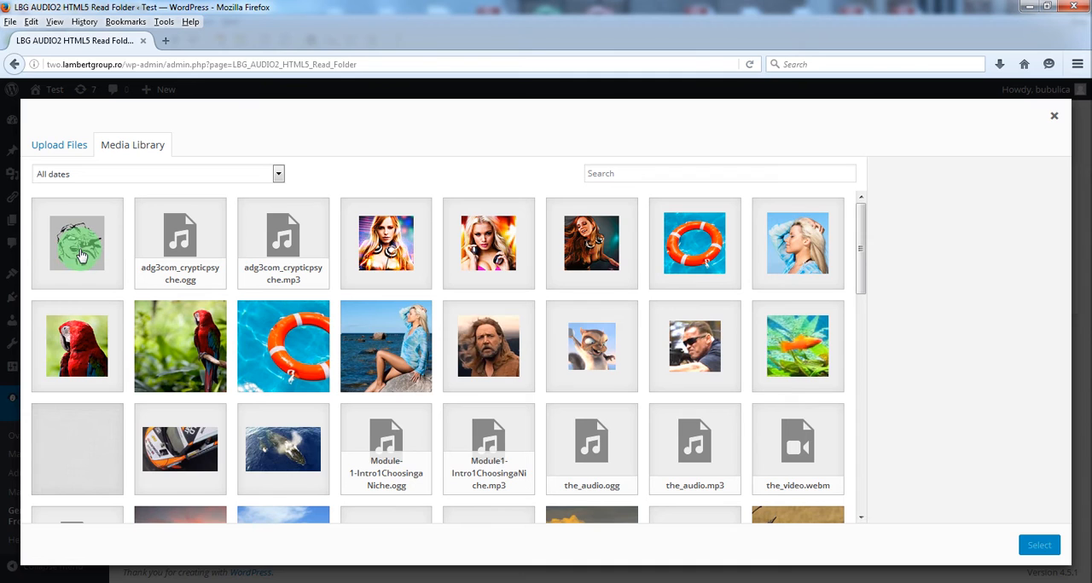
left_click(1054, 116)
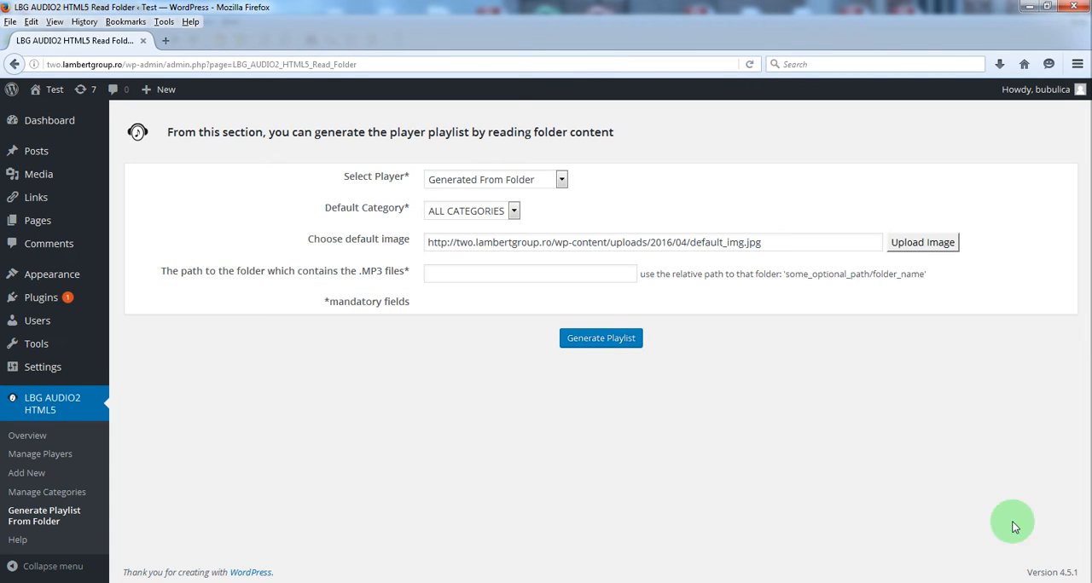
mouse_move(599, 279)
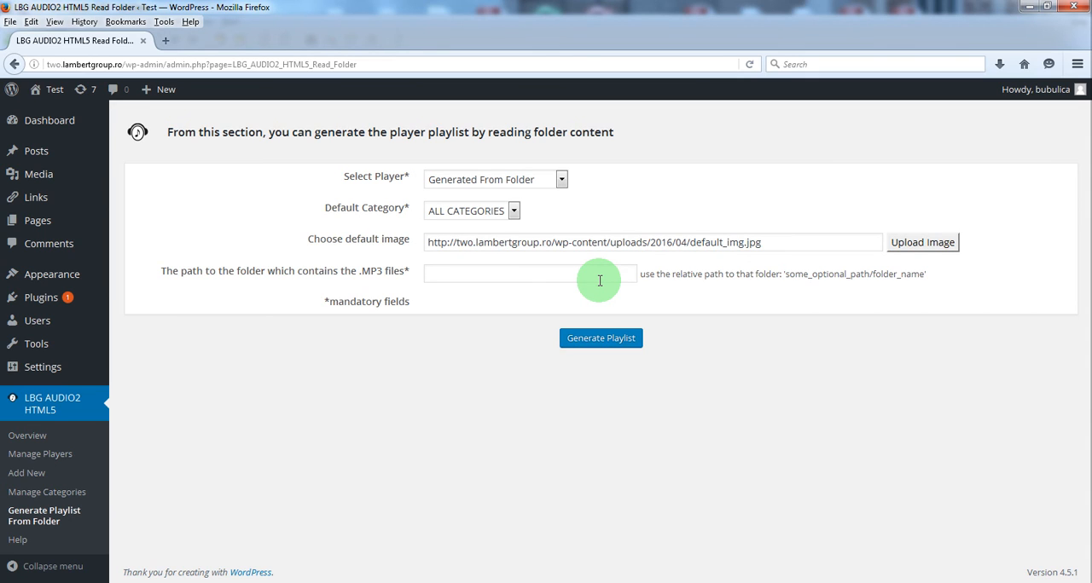
mouse_move(792, 327)
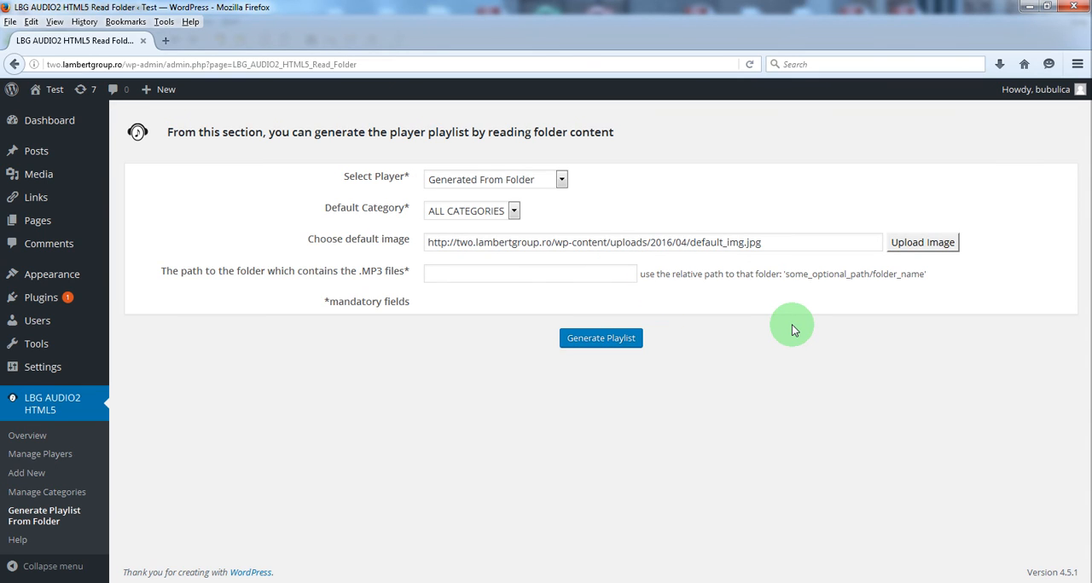
mouse_move(726, 289)
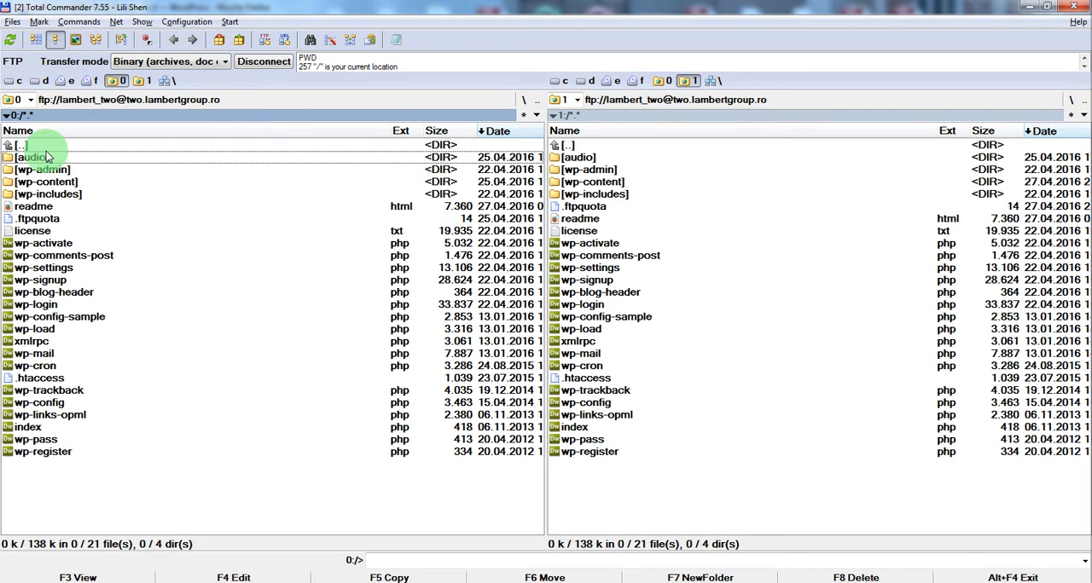
left_click(32, 157)
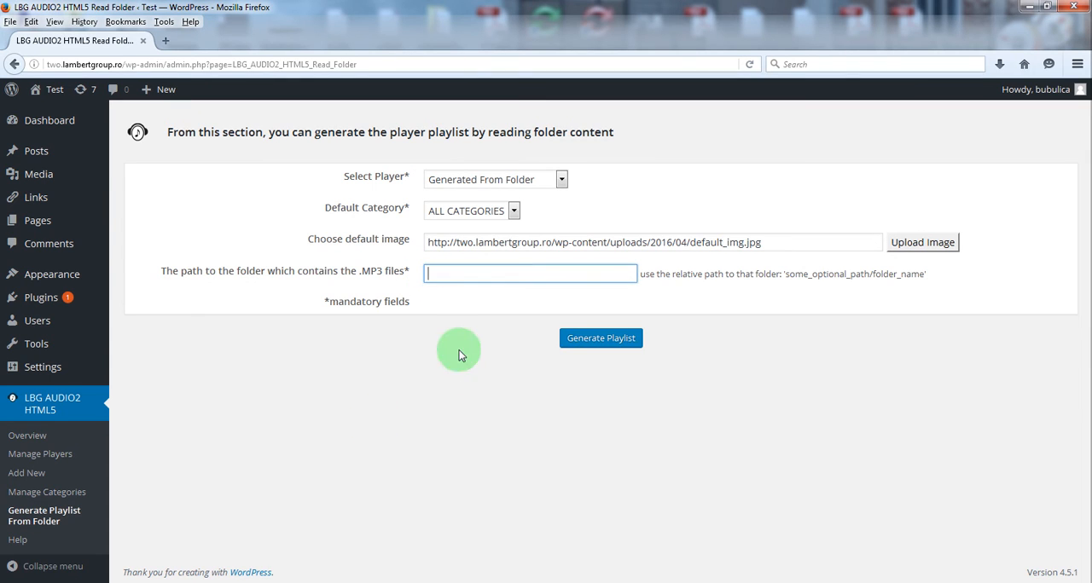
mouse_move(465, 372)
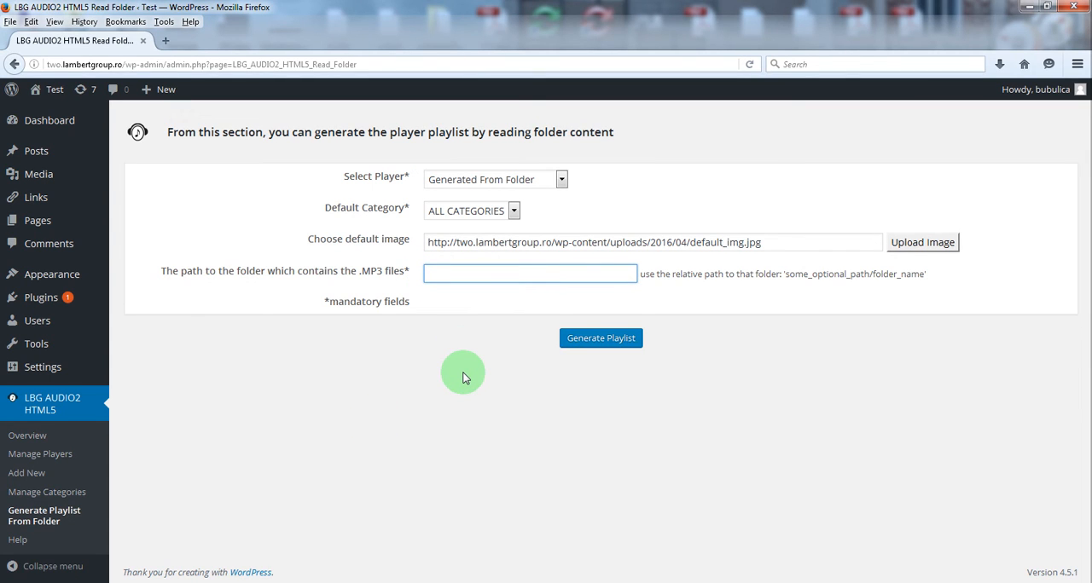
- Generate the playlist from MP3 folder path 'audio'
type("audio")
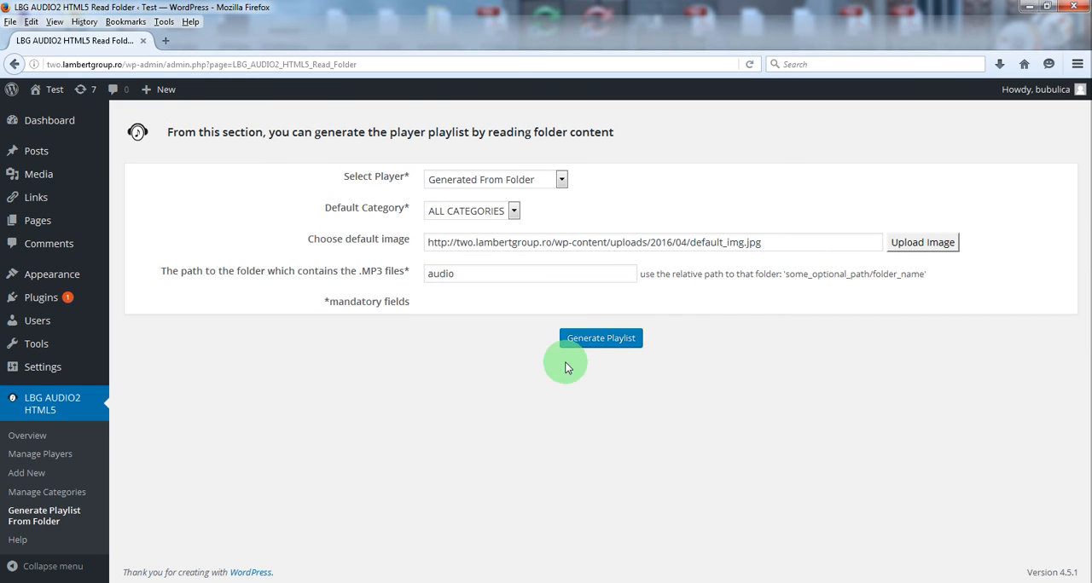
left_click(600, 337)
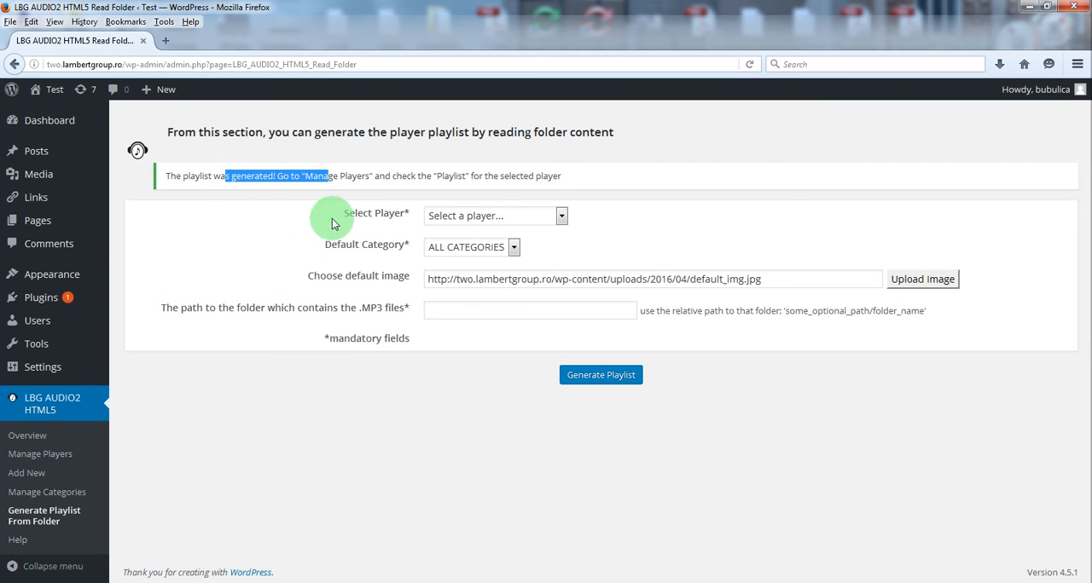
mouse_move(53, 491)
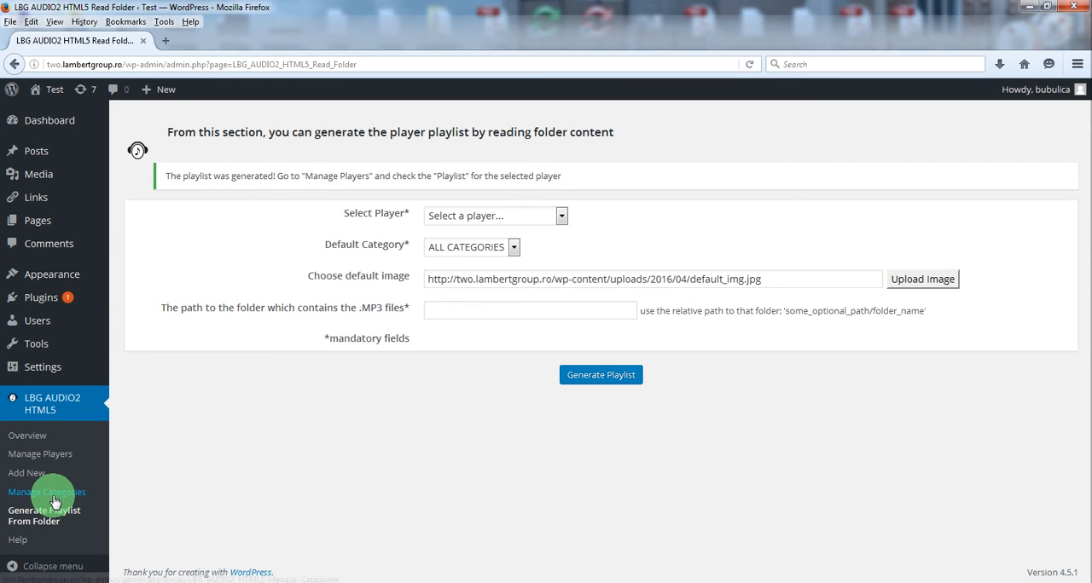
- Return via Manage Players to the Generated From Folder playlist, now listing four tracks
left_click(48, 492)
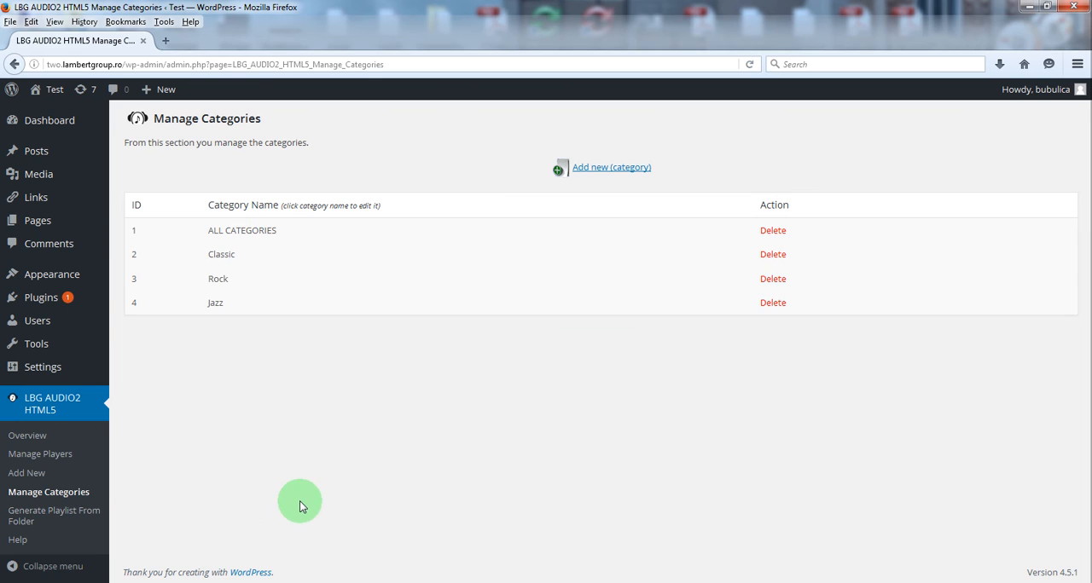
left_click(41, 454)
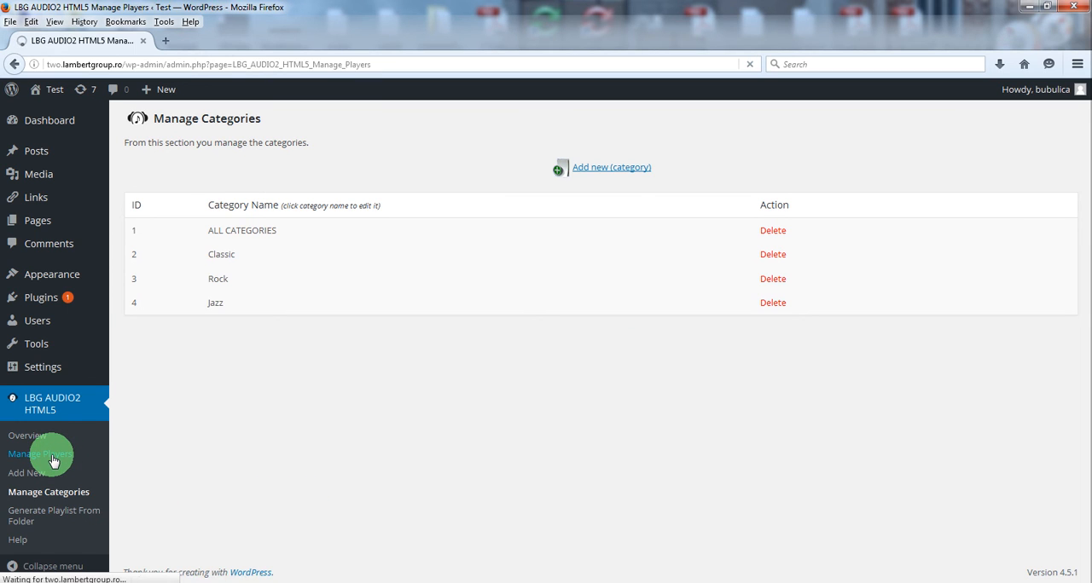
left_click(41, 454)
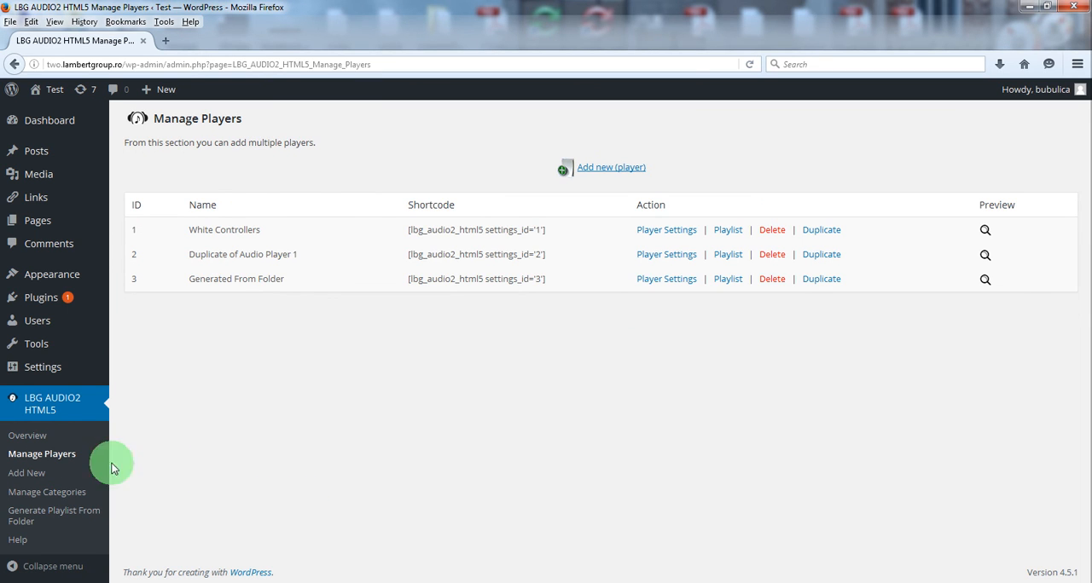
mouse_move(727, 280)
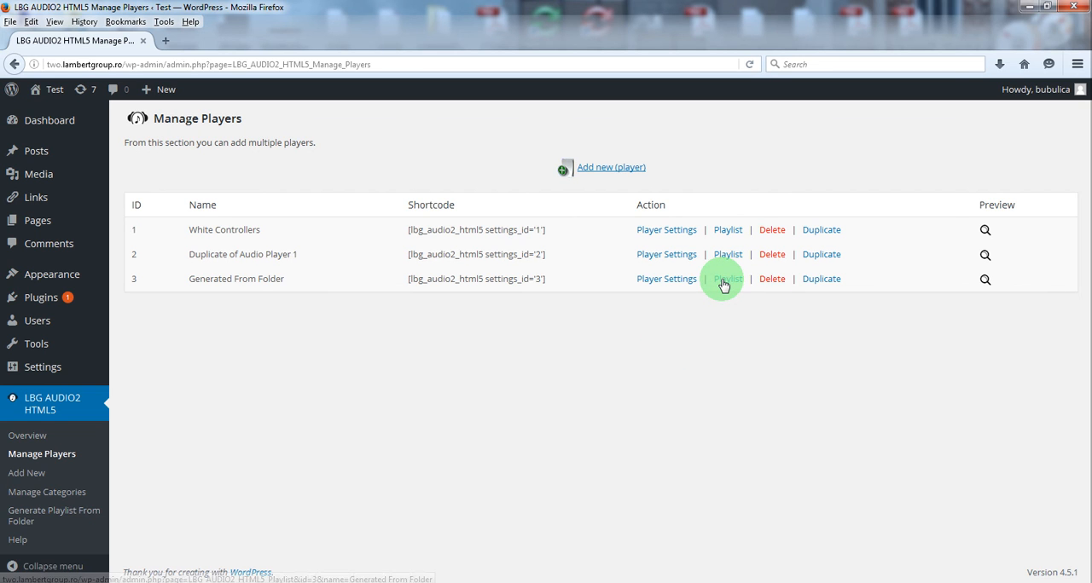
left_click(727, 279)
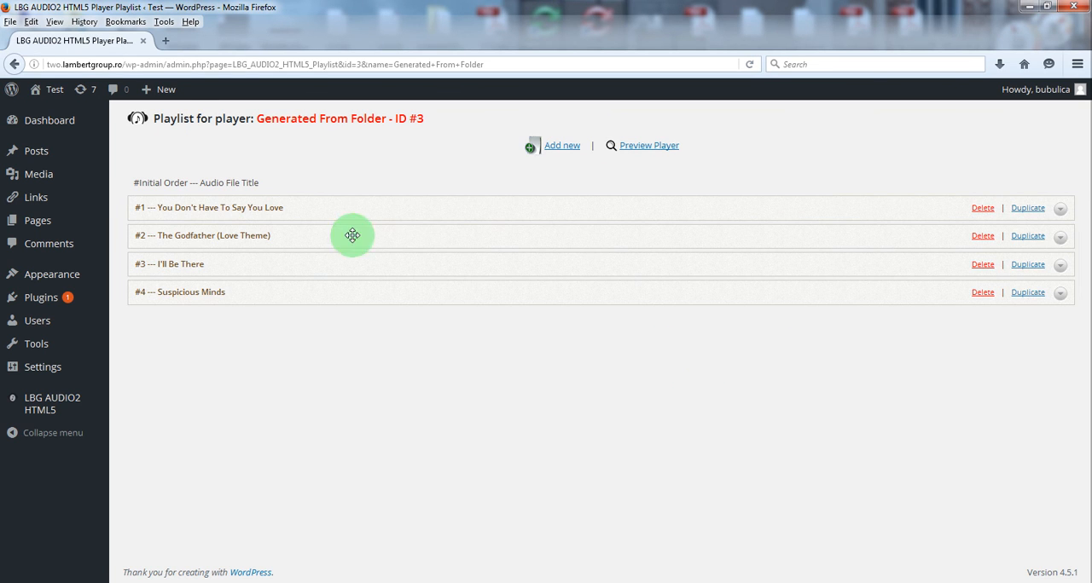
- Expand track #1 to see its title, author Elvis Presley, default image and MP3/OGG paths
left_click(1061, 208)
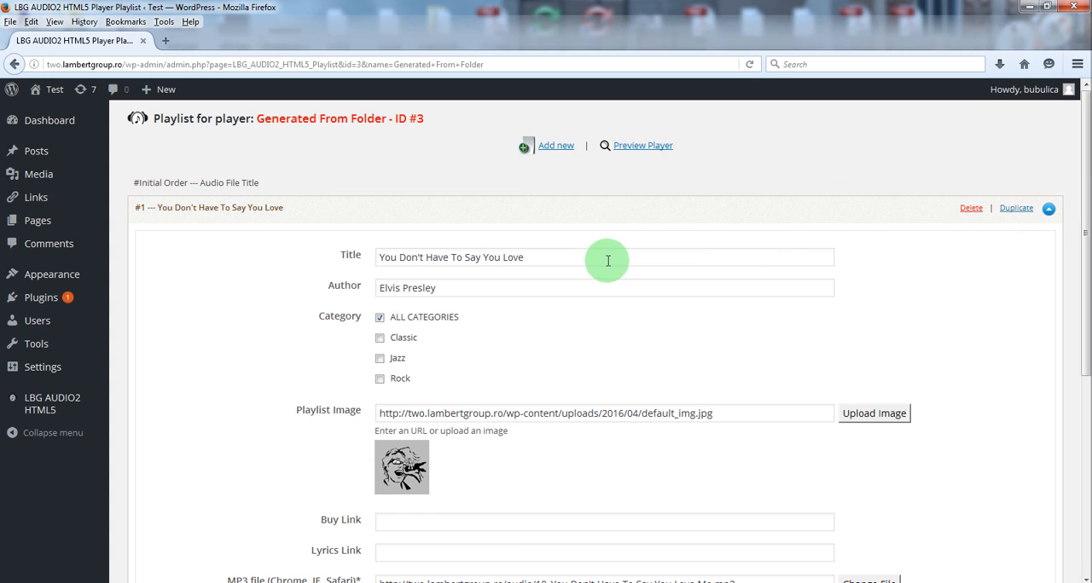
mouse_move(594, 264)
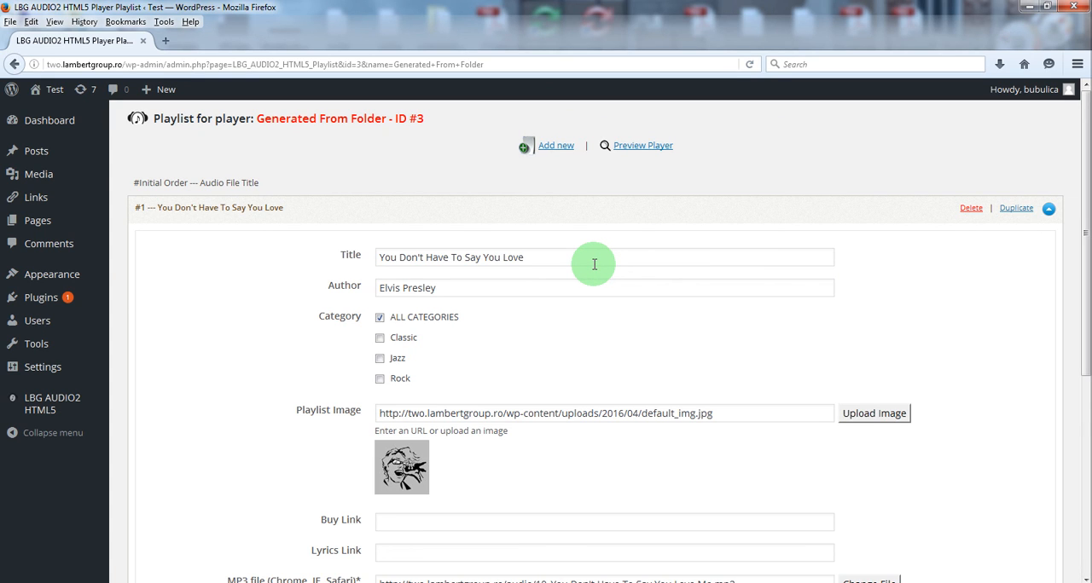
left_click(604, 287)
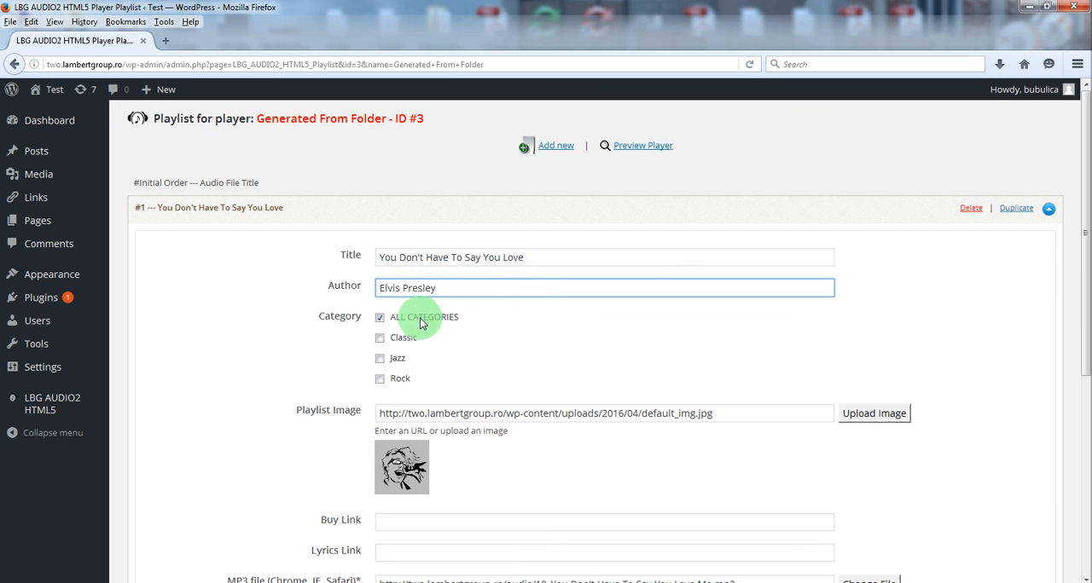
mouse_move(502, 336)
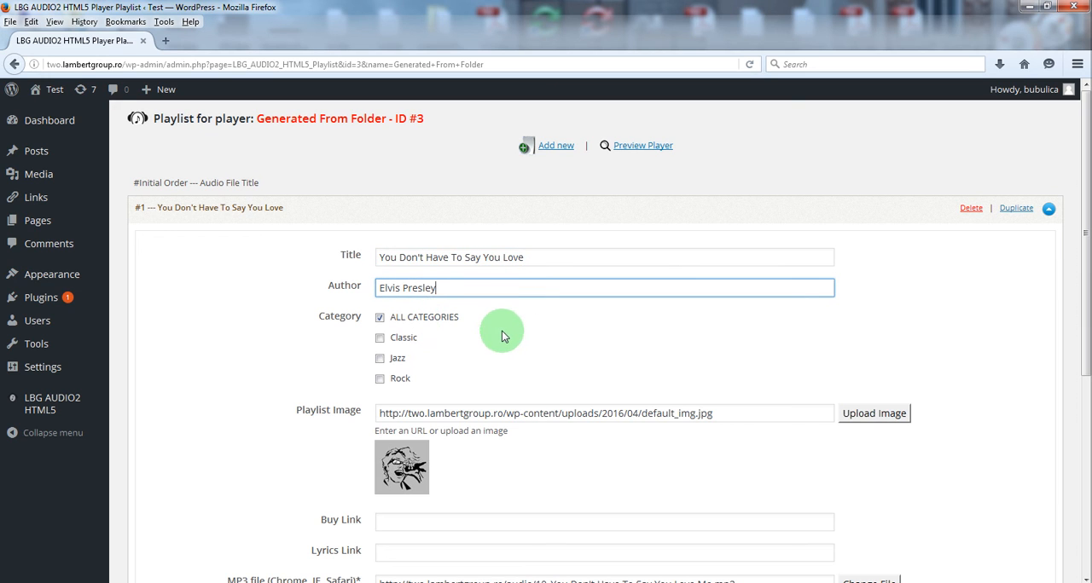
scroll("down", 3)
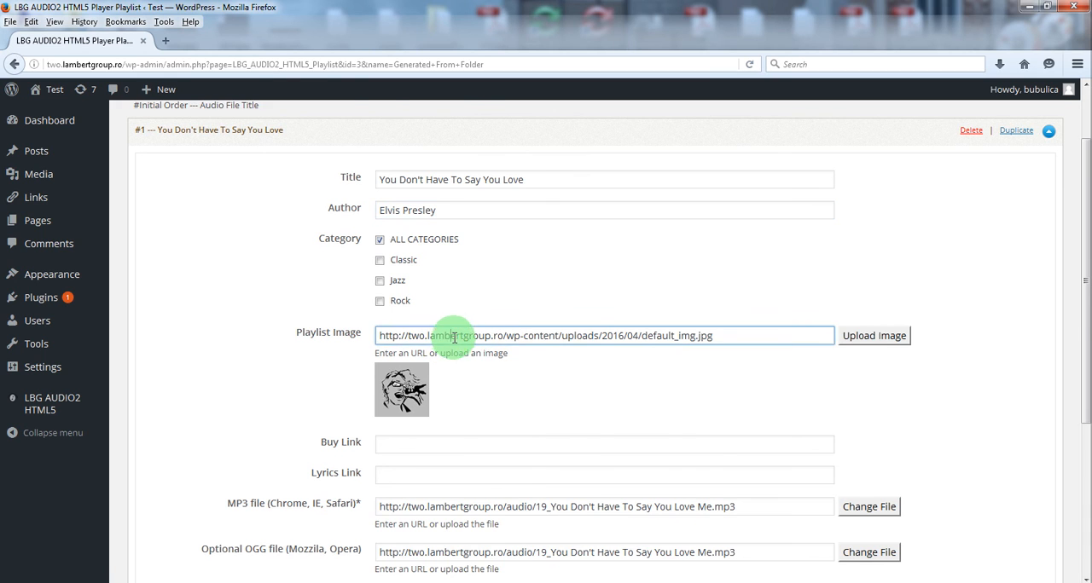
scroll("down", 3)
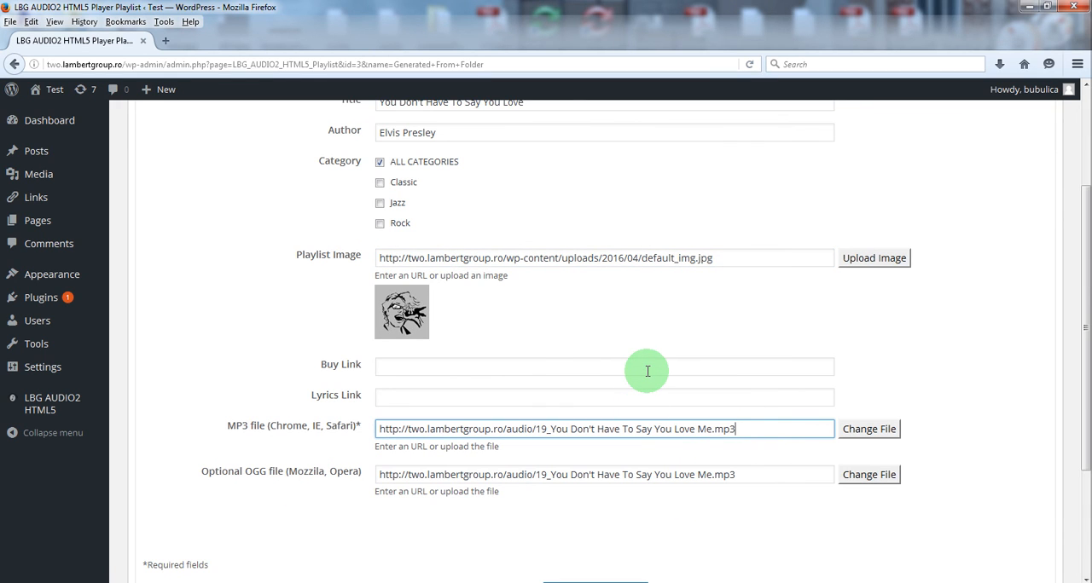